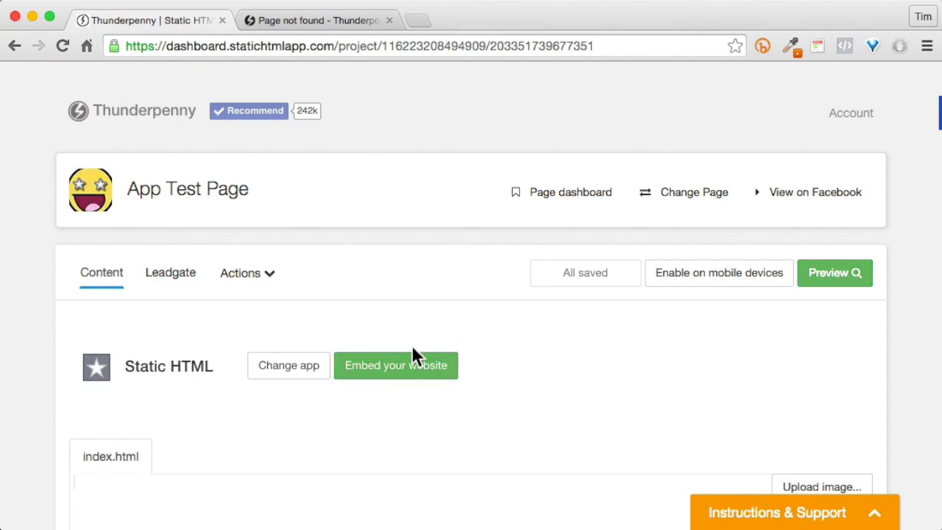
Swap the tab's Static HTML app for the Website app via the Choose an app dialog
click(288, 365)
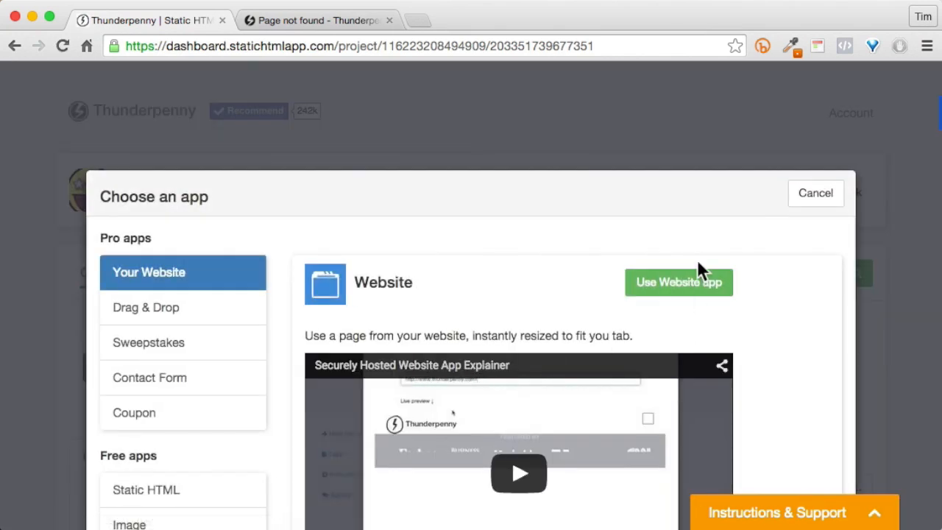
click(679, 282)
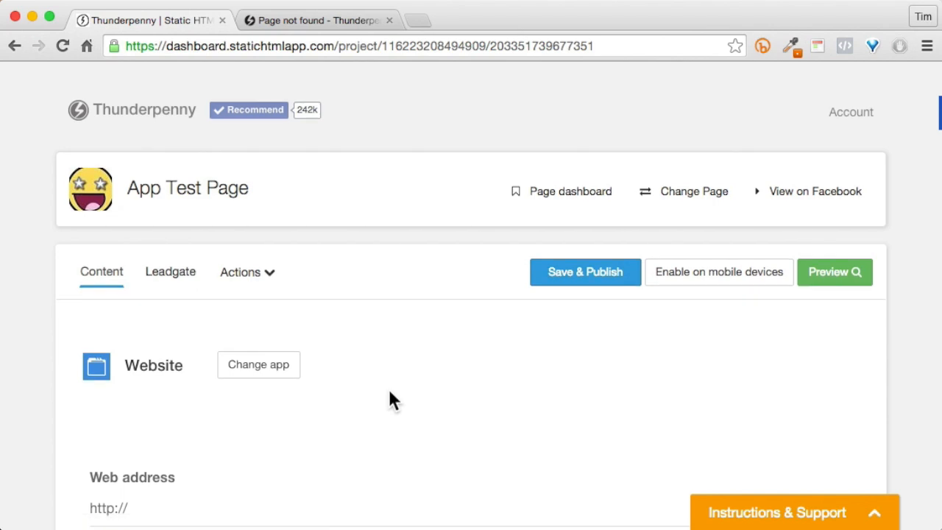
scroll(down, 3)
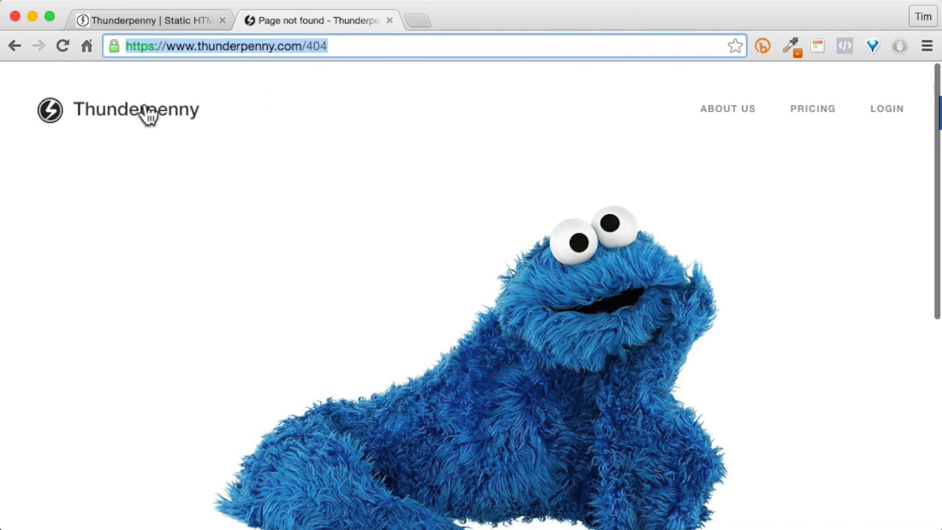
mouse_move(159, 70)
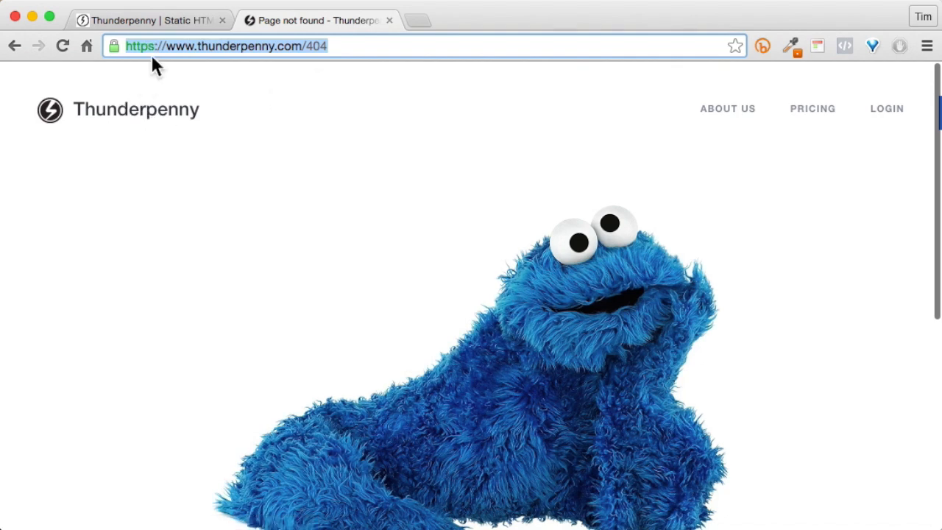
mouse_move(118, 74)
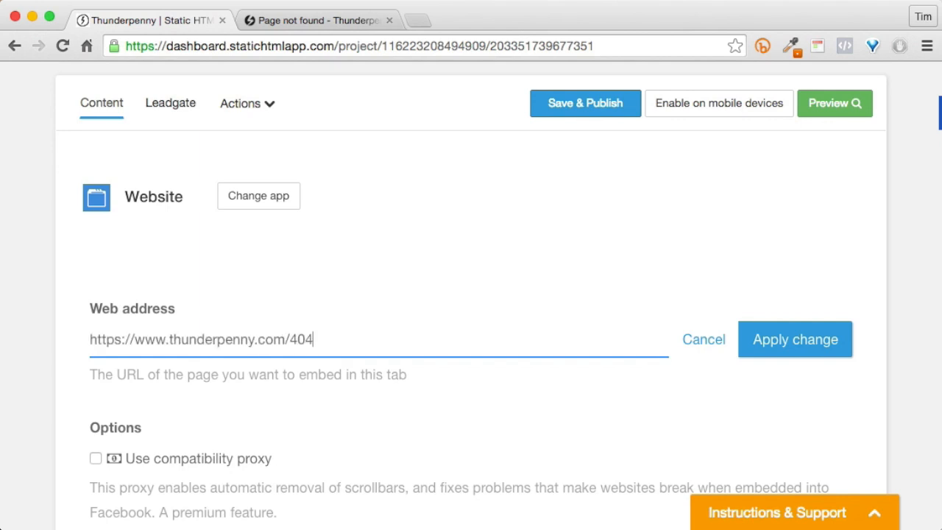
click(796, 338)
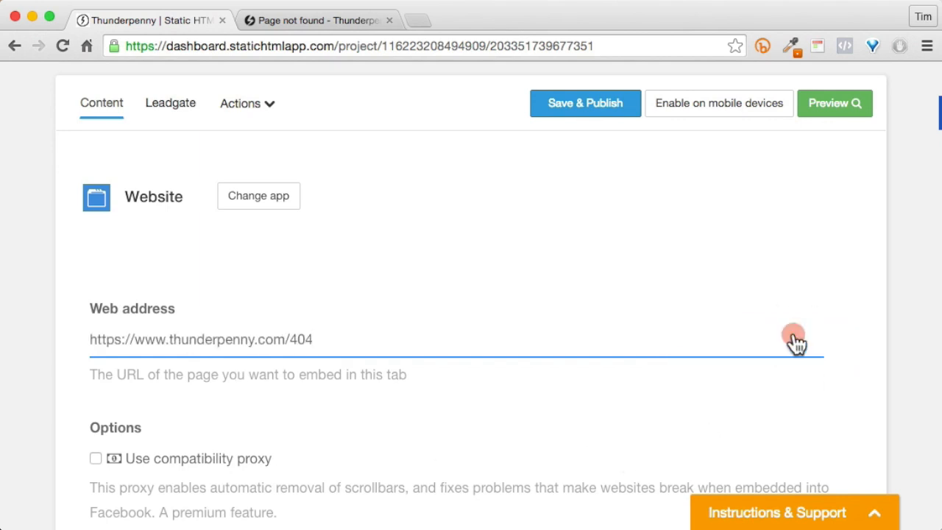
scroll(down, 3)
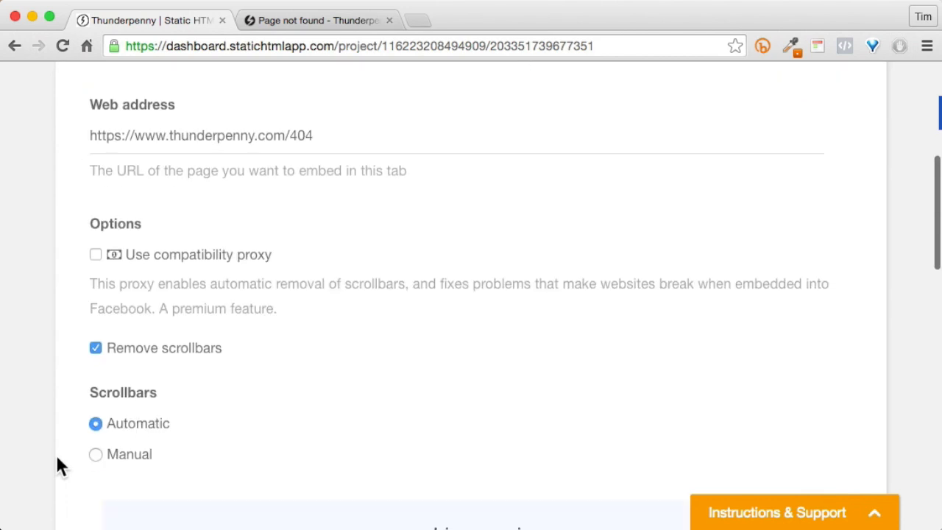
mouse_move(203, 267)
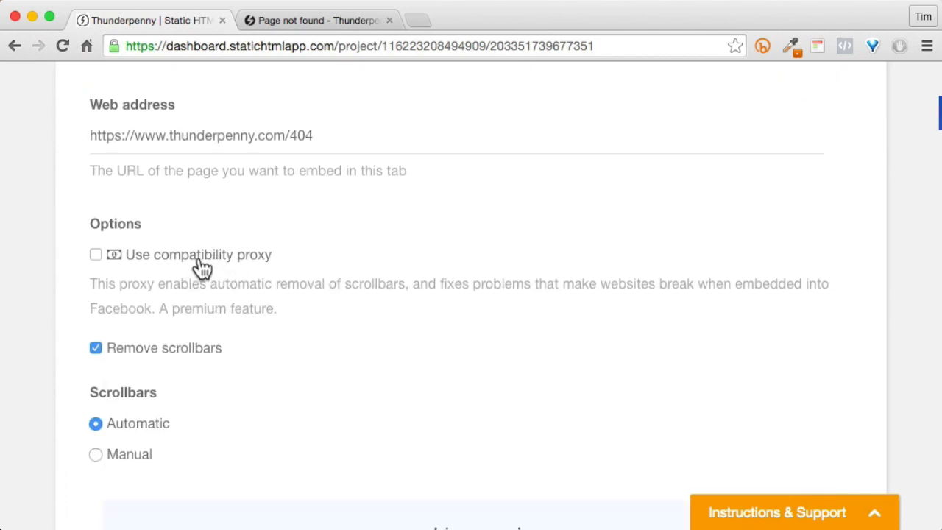
mouse_move(72, 249)
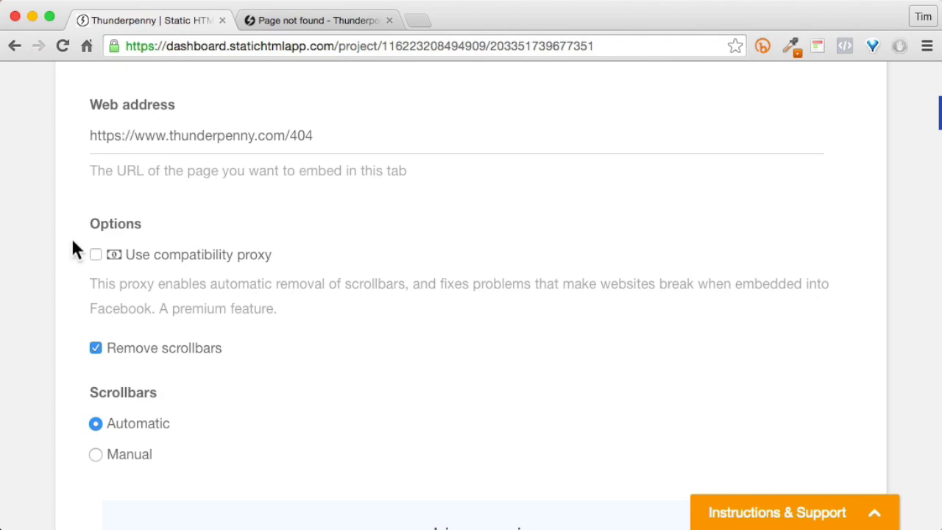
scroll(down, 3)
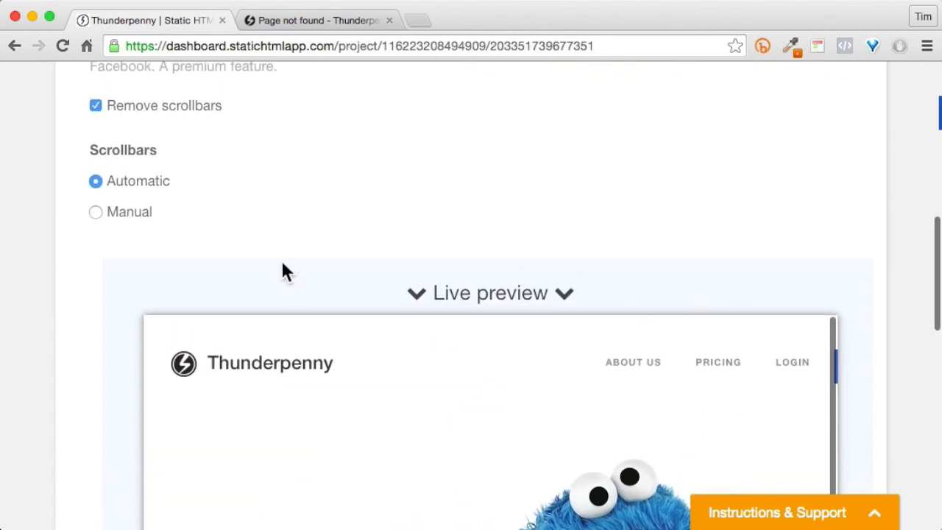
mouse_move(94, 219)
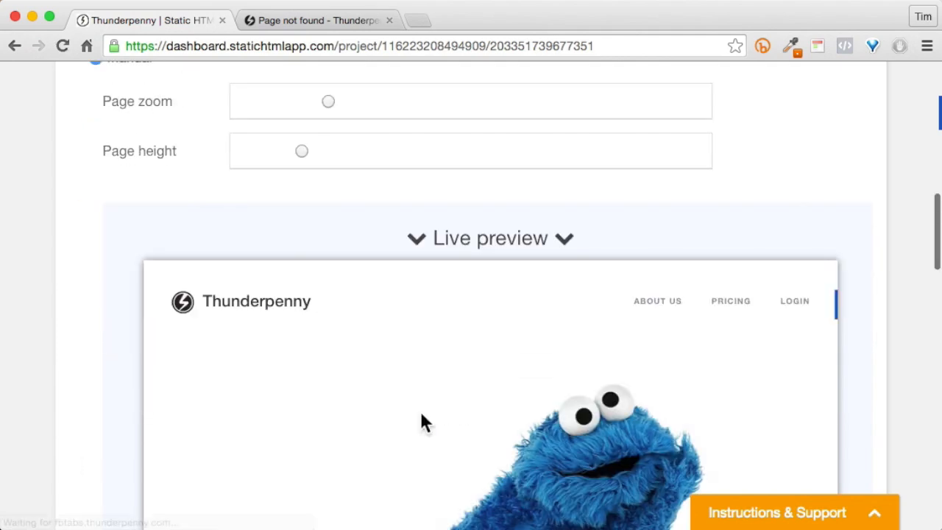
Save and publish the App Test Page tab, then view the published tab on Facebook
scroll(down, 3)
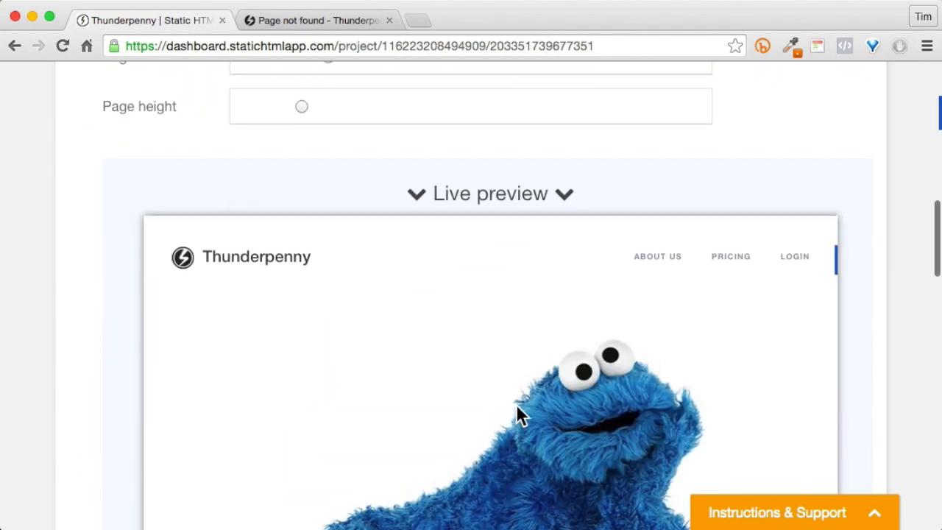
scroll(up, 3)
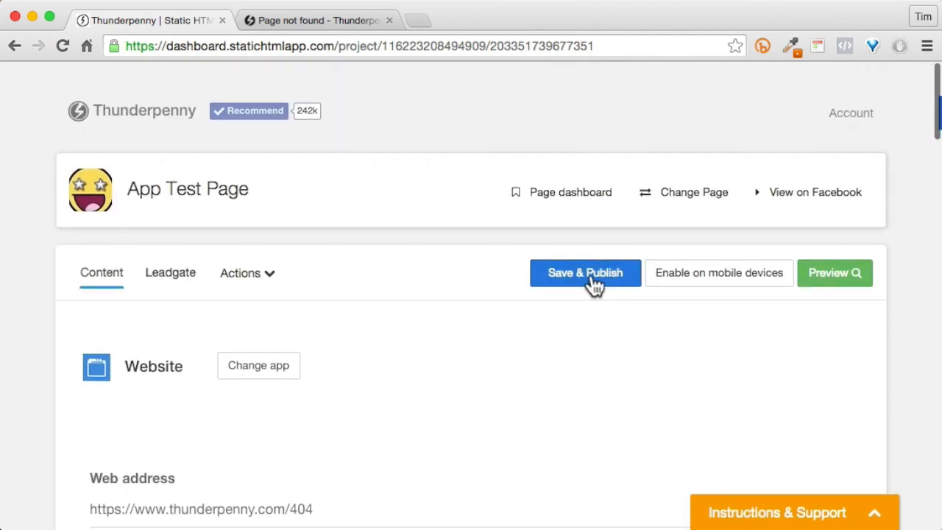
click(586, 272)
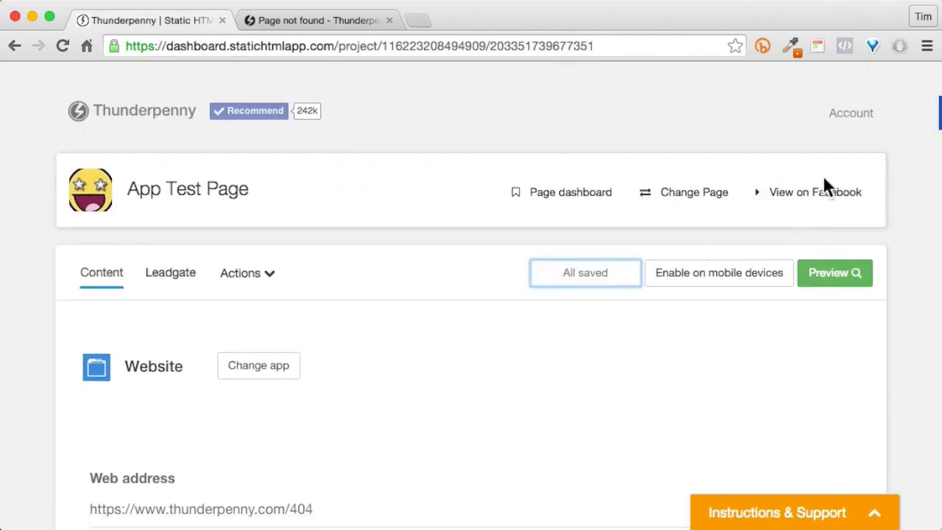
click(816, 191)
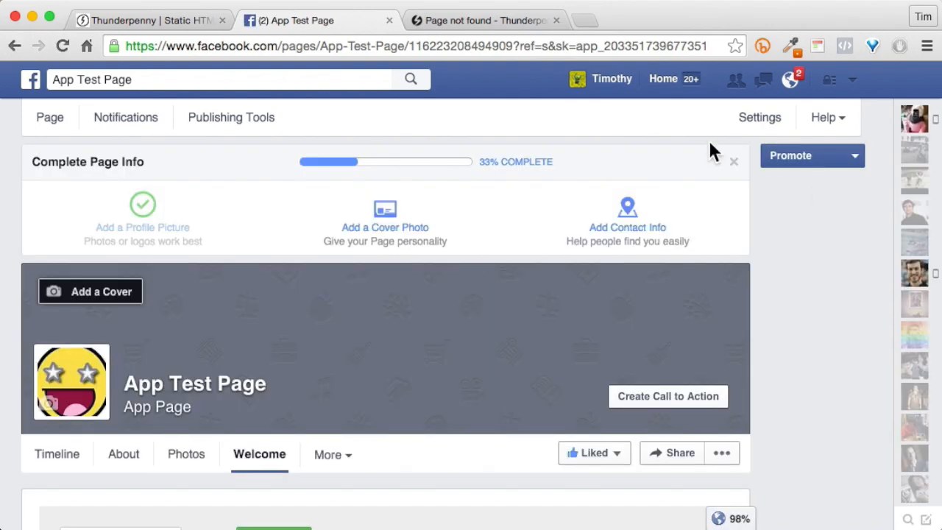